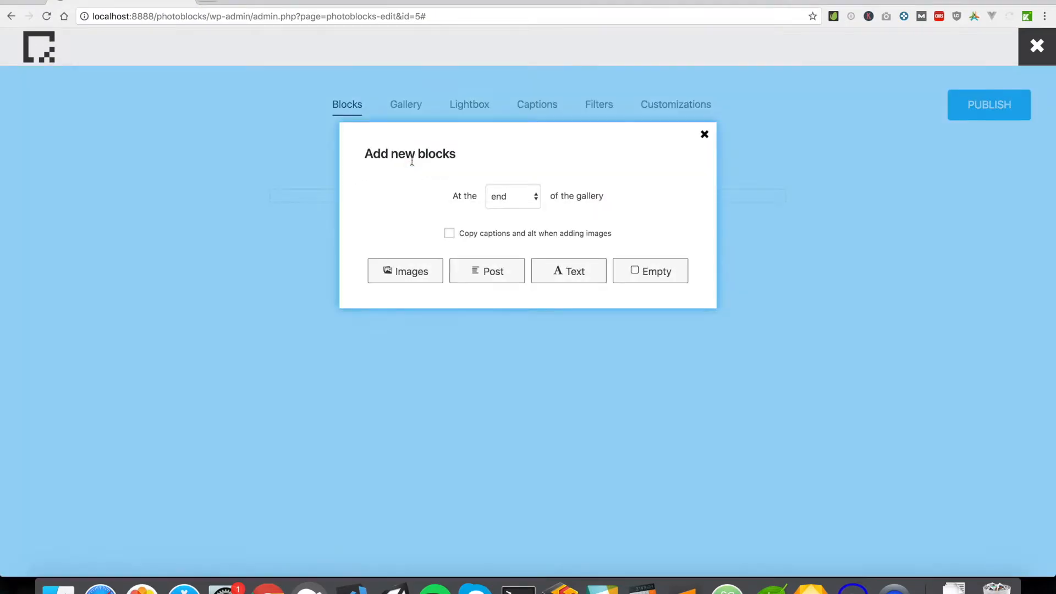
# Add post blocks via Add Blocks until the gallery holds four post blocks in two rows.
pyautogui.click(486, 271)
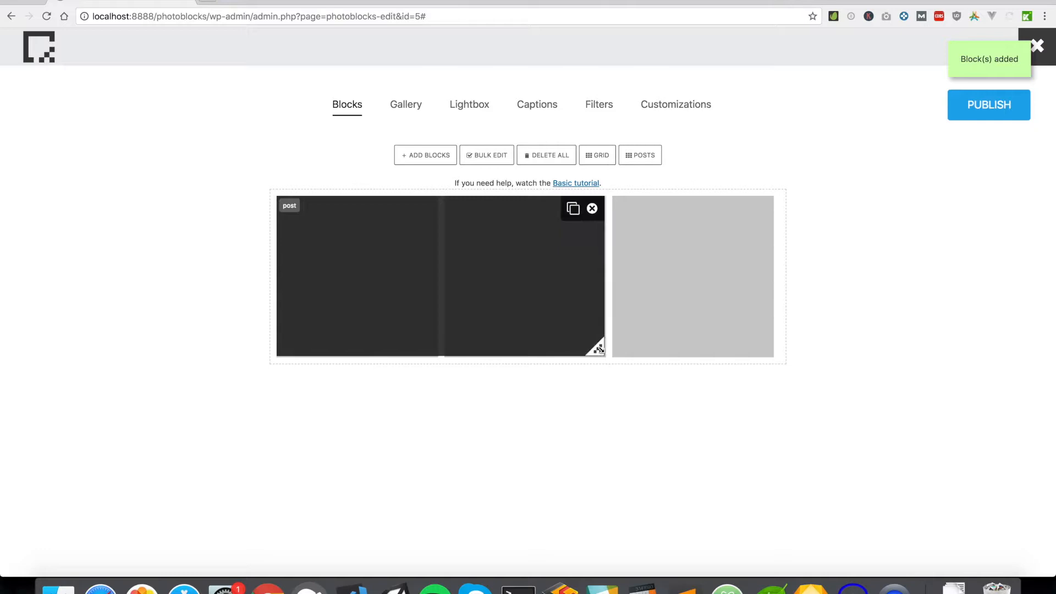
pyautogui.click(425, 155)
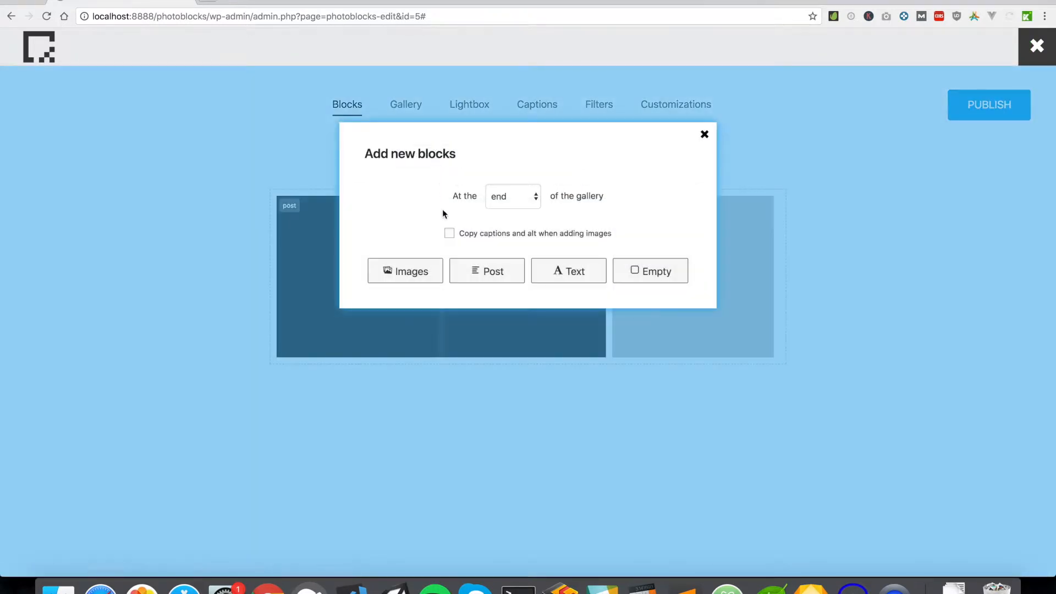
pyautogui.click(486, 271)
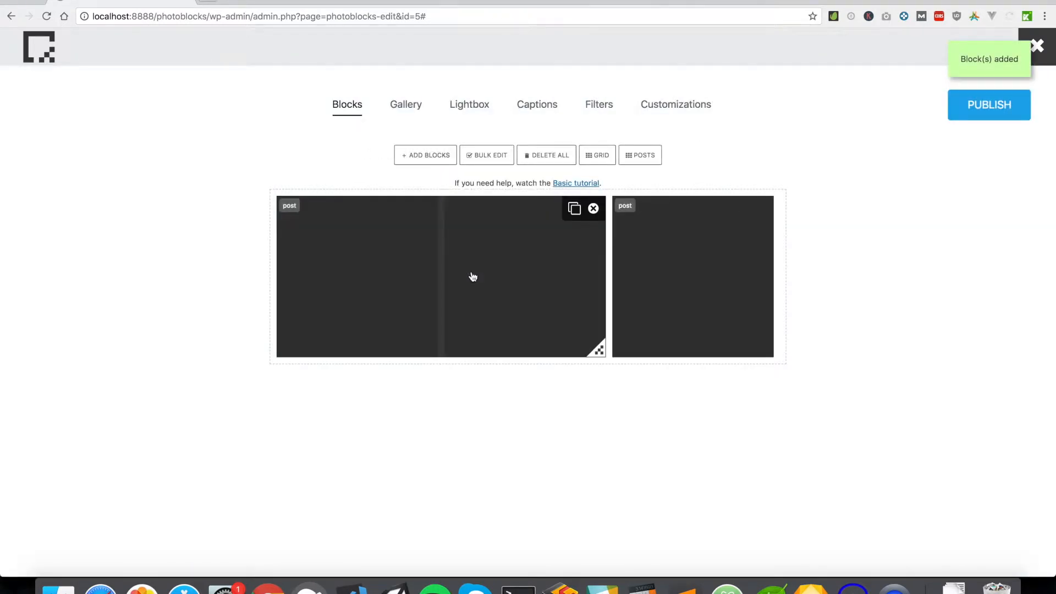
pyautogui.click(425, 155)
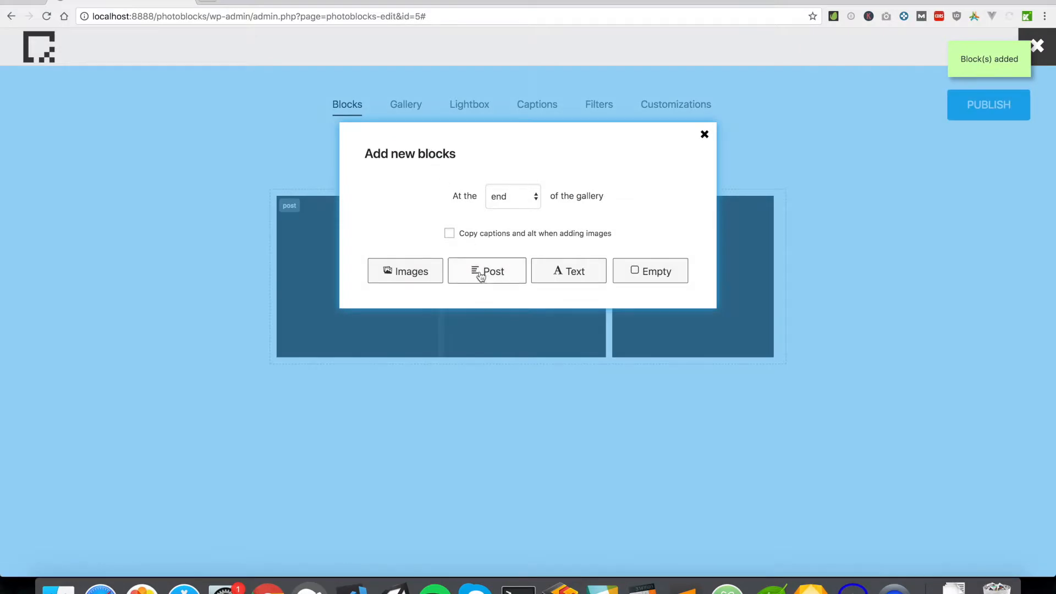
pyautogui.click(486, 270)
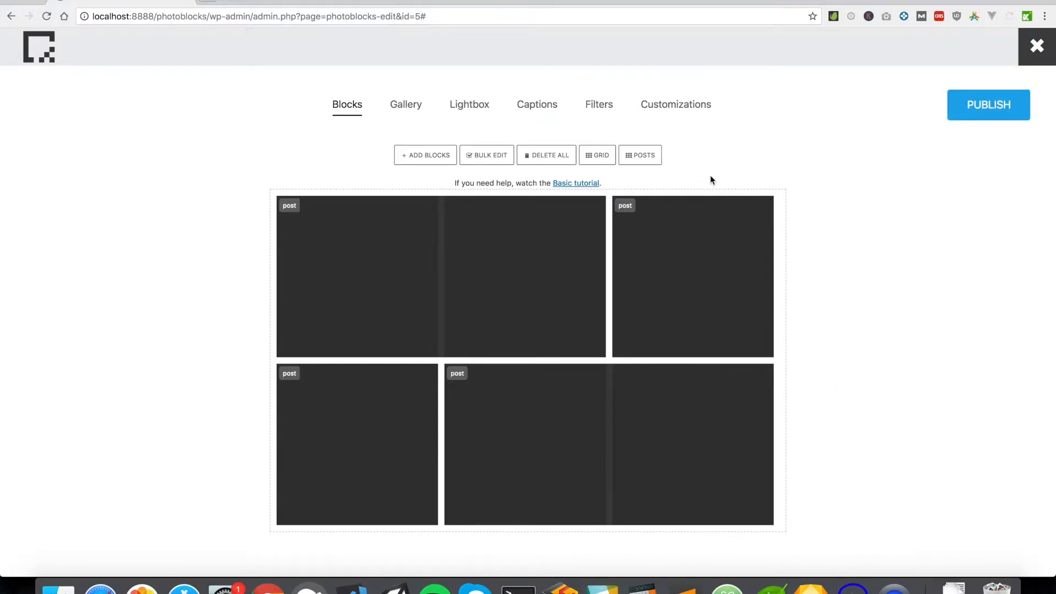
pyautogui.moveTo(665, 174)
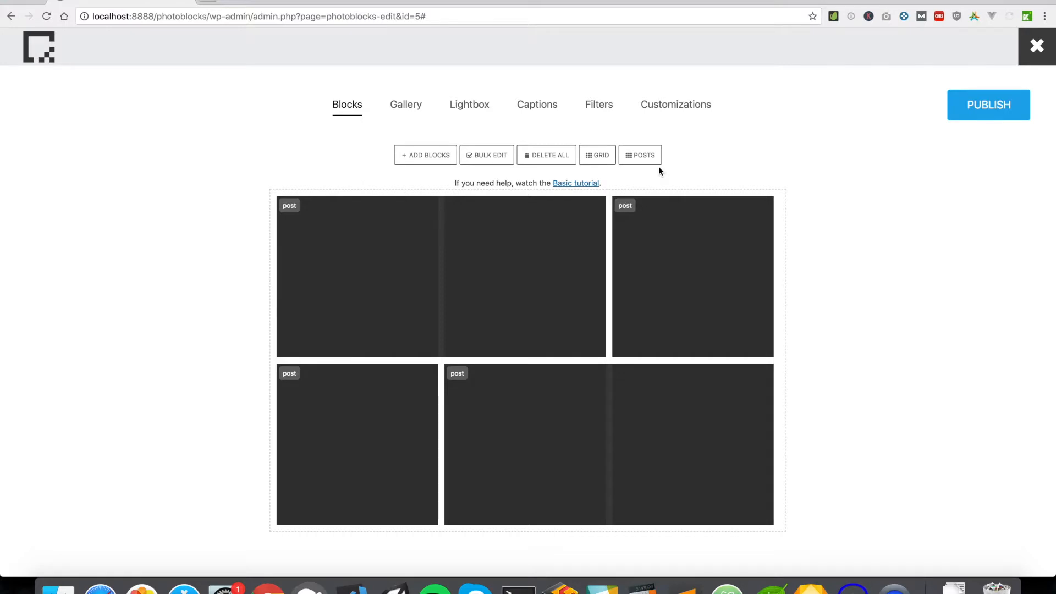
# Set the post blocks to fetch the Posts type limited to the People category.
pyautogui.click(639, 155)
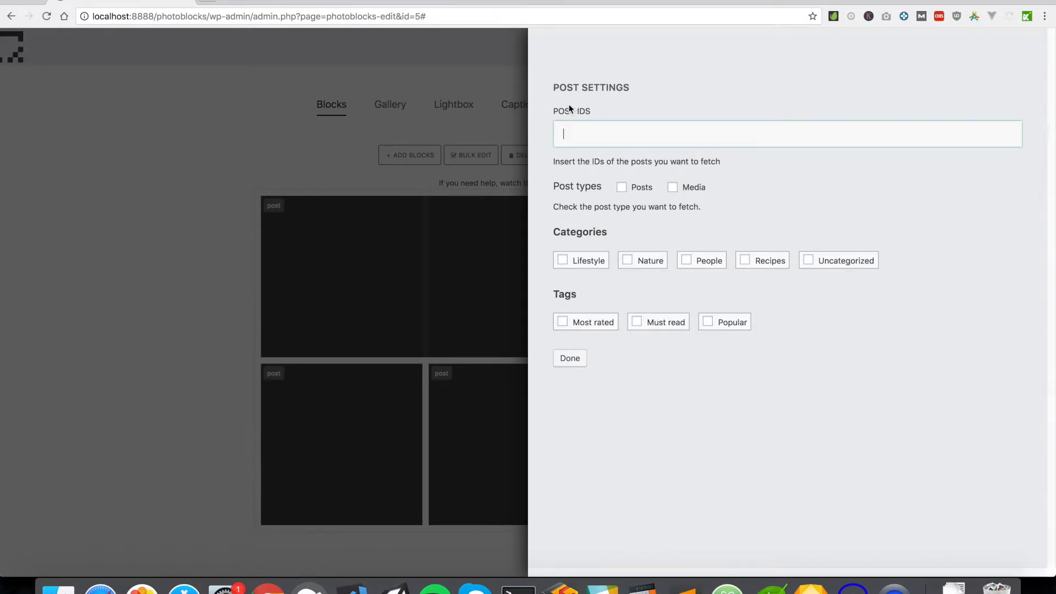
pyautogui.moveTo(614, 196)
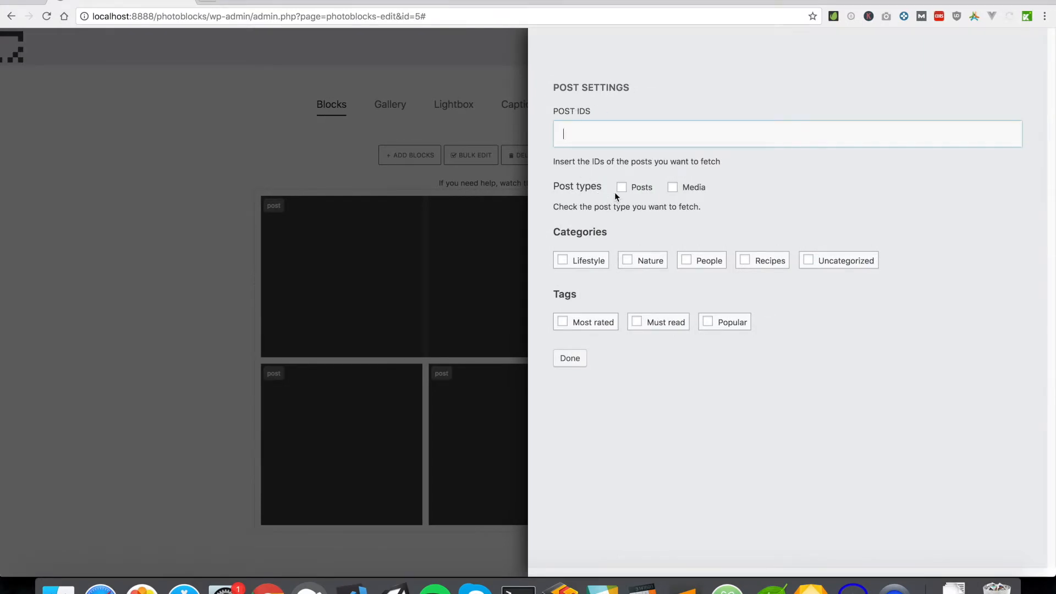
pyautogui.click(621, 186)
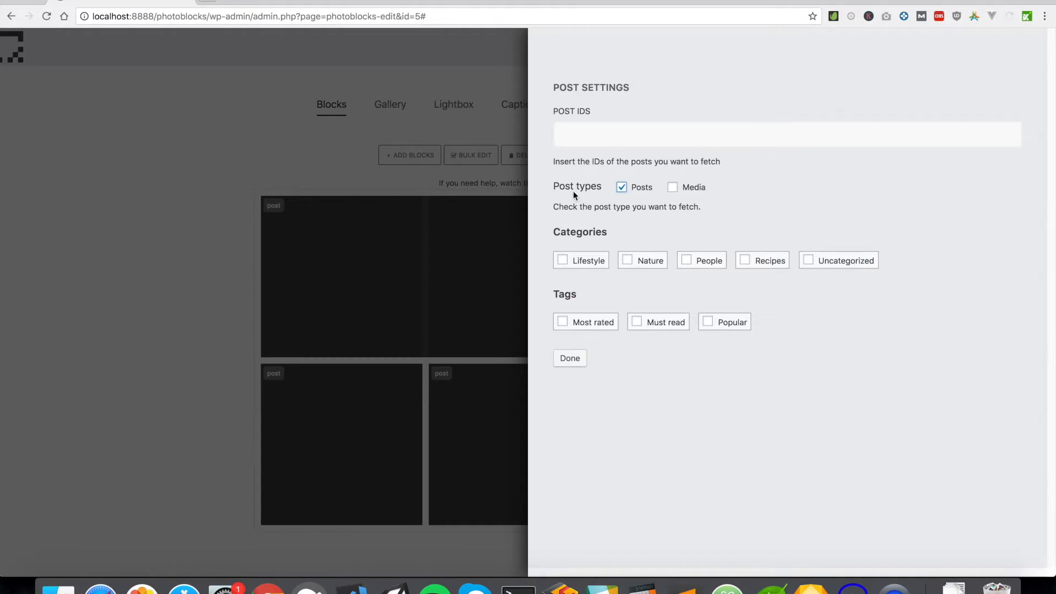
pyautogui.moveTo(623, 267)
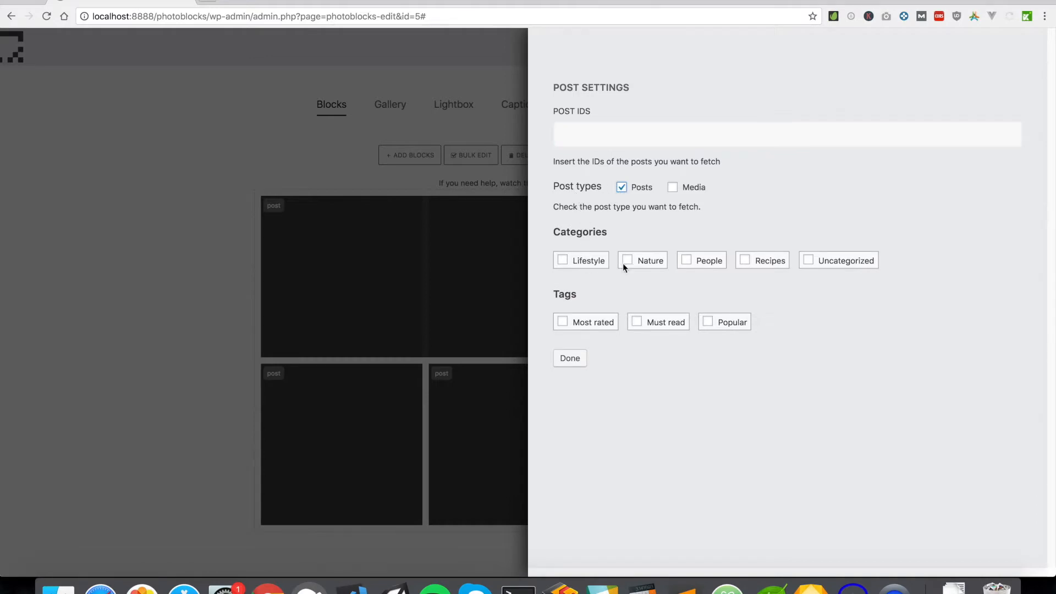
pyautogui.click(686, 260)
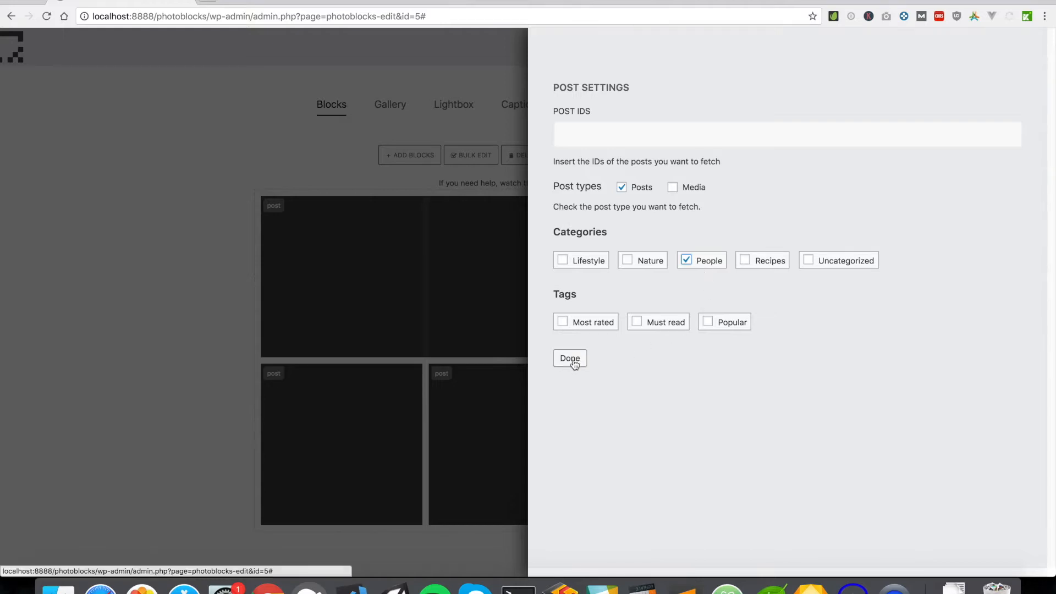
pyautogui.click(569, 358)
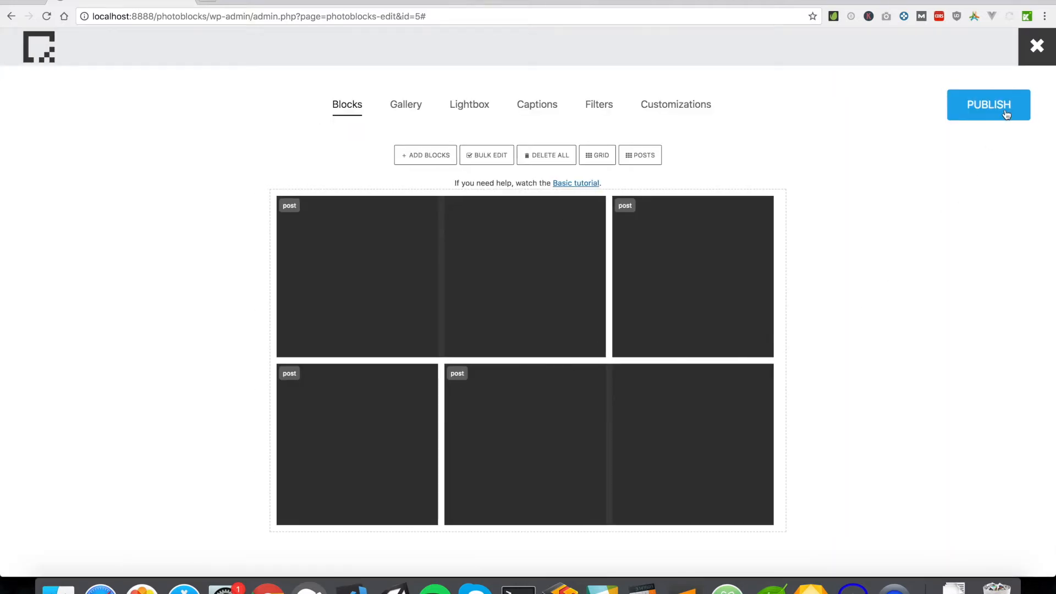
# Publish the gallery and select the Blog gallery's shortcode (id=5) for copying.
pyautogui.click(988, 105)
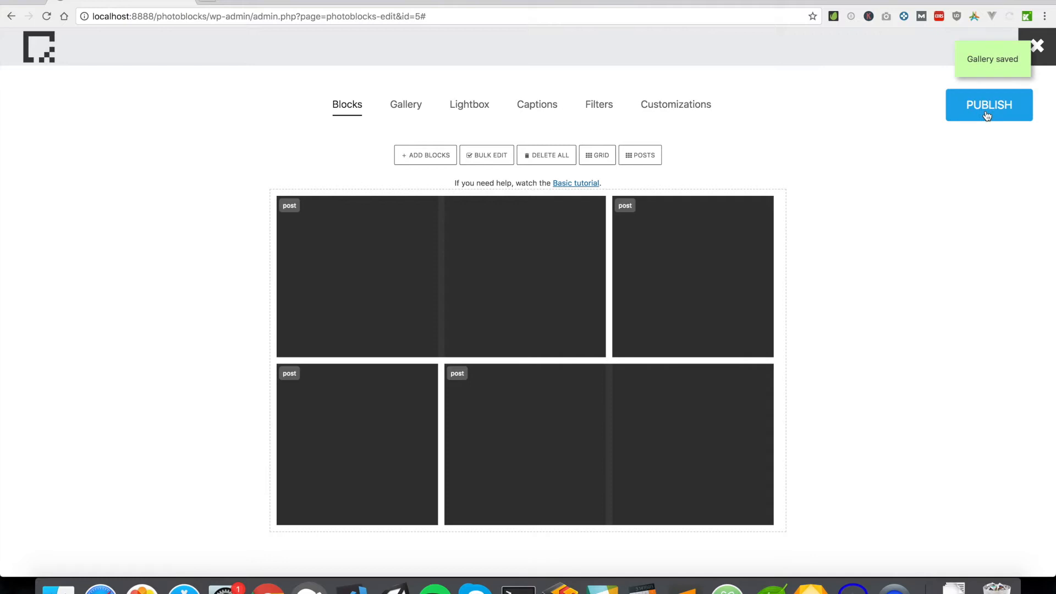
pyautogui.click(989, 106)
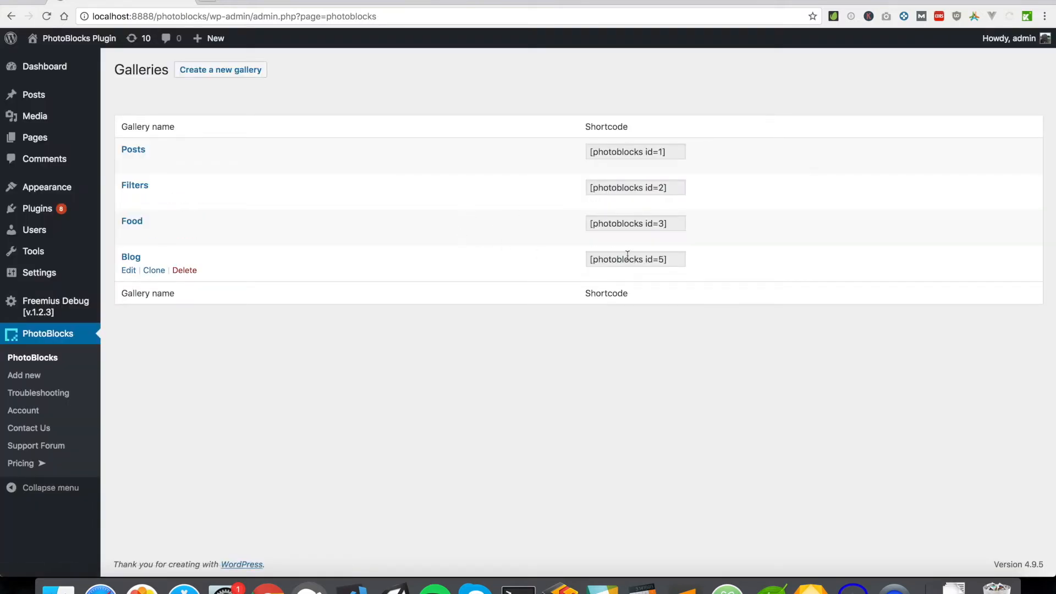
pyautogui.tripleClick(634, 258)
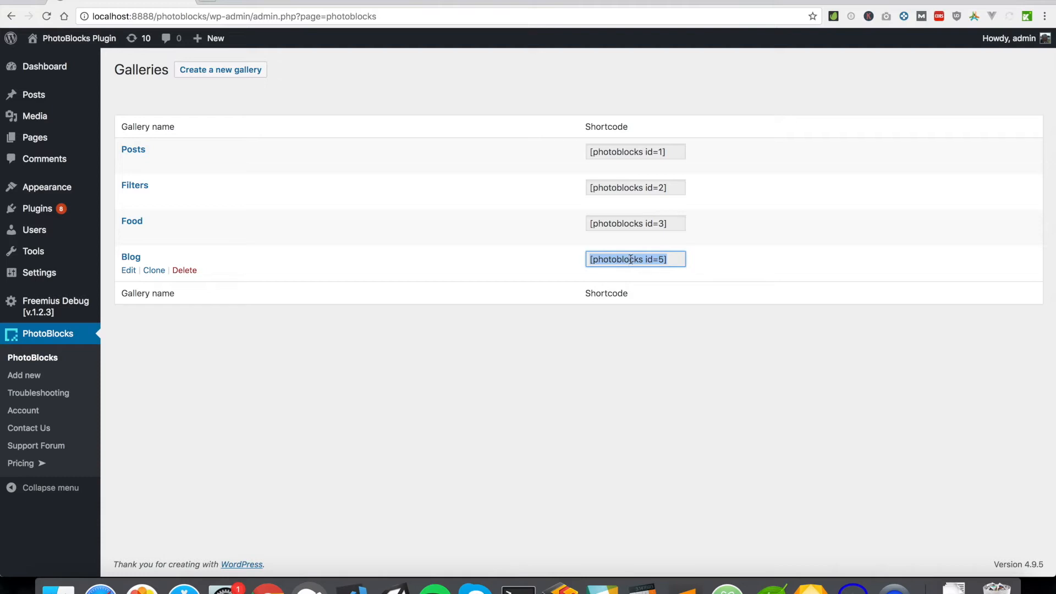